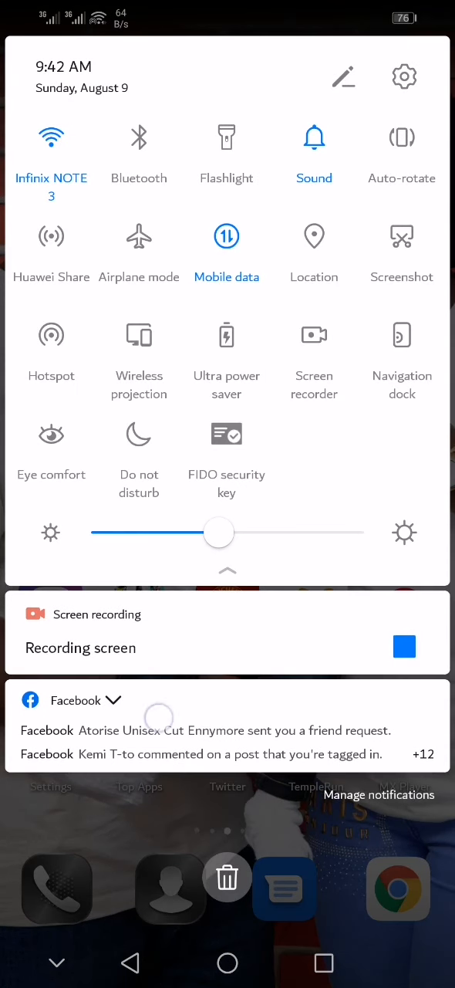
# - View the Infinix NOTE 3 network's QR code details under Wireless & networks > Wi-Fi, twice
pyautogui.click(405, 77)
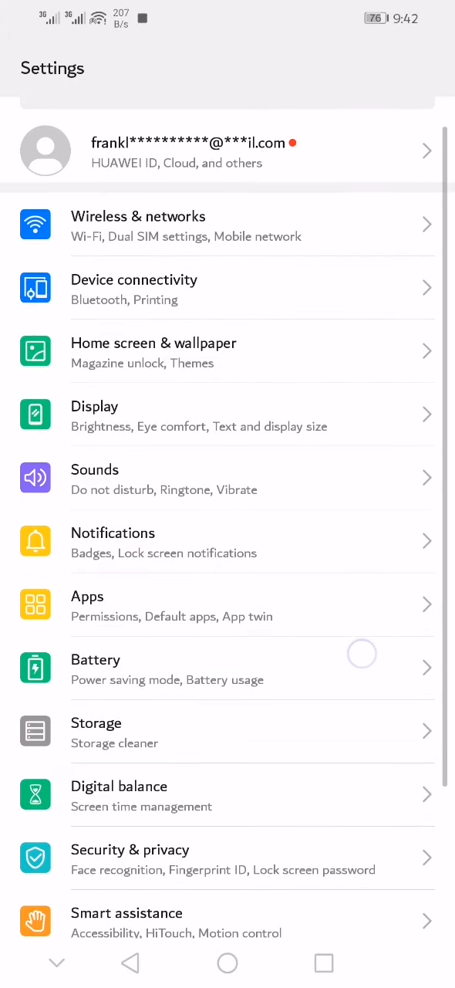
pyautogui.click(139, 225)
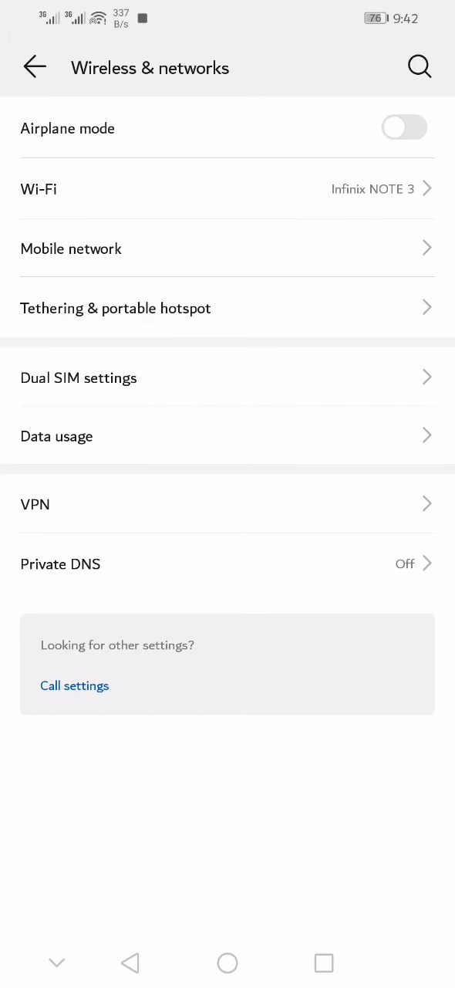
pyautogui.click(39, 189)
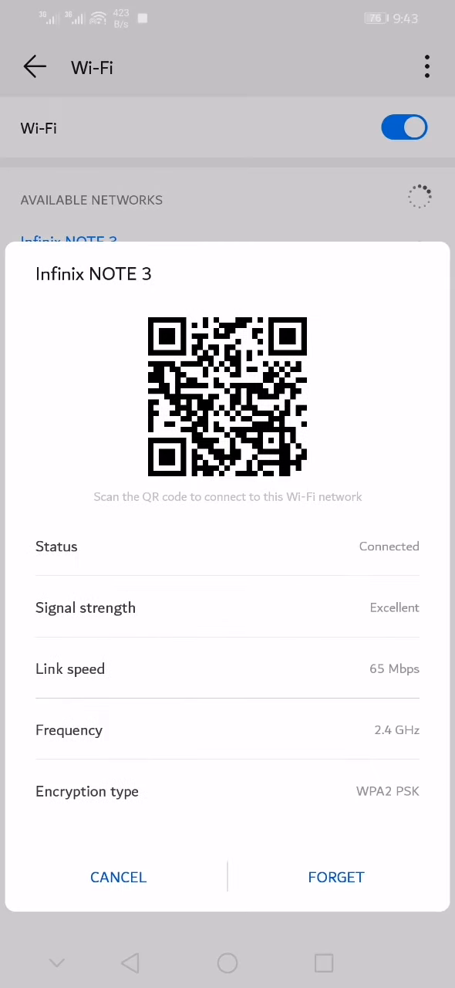
pyautogui.click(117, 876)
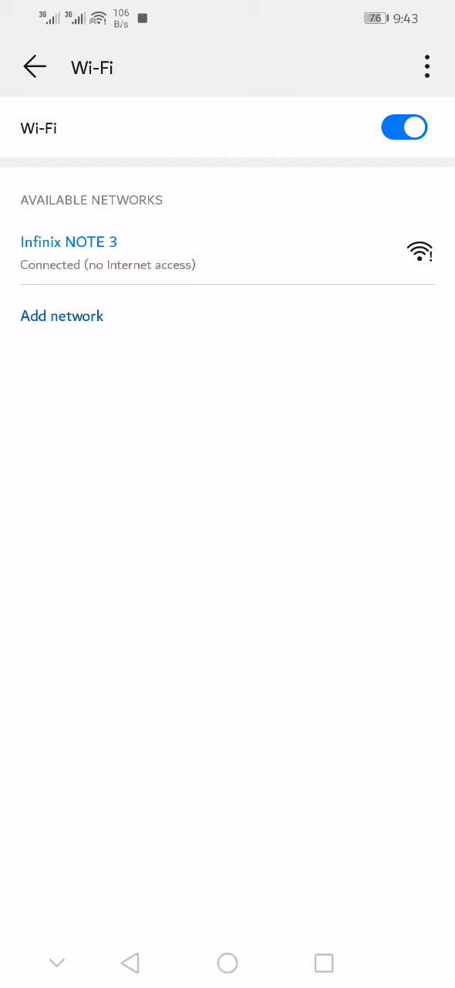
pyautogui.click(68, 241)
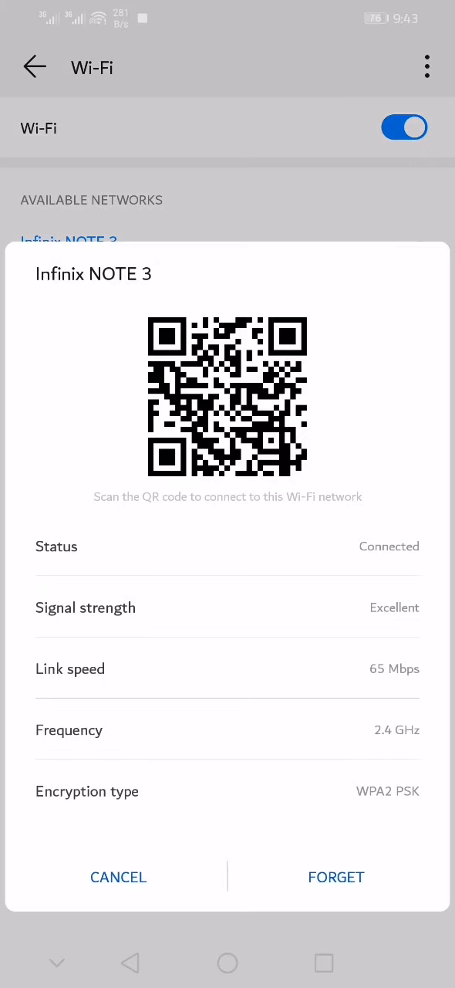
pyautogui.click(117, 877)
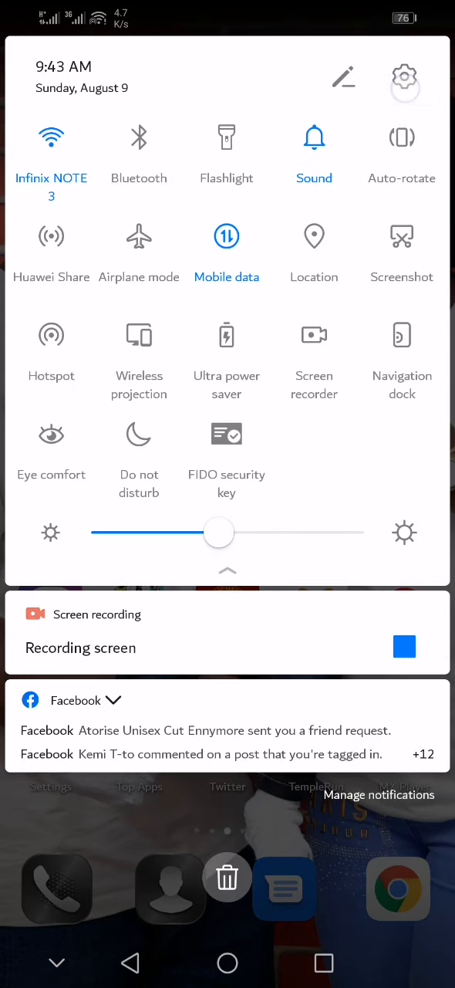
# - Take a screenshot of the Wi-Fi QR code details from the notification shade
pyautogui.click(405, 81)
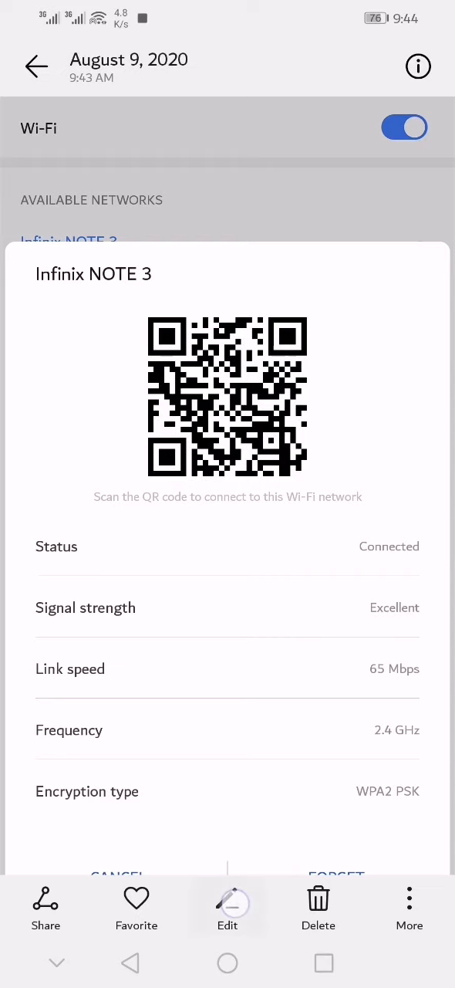
# - Crop the screenshot in the Gallery editor so only the QR code remains, and confirm
pyautogui.click(227, 908)
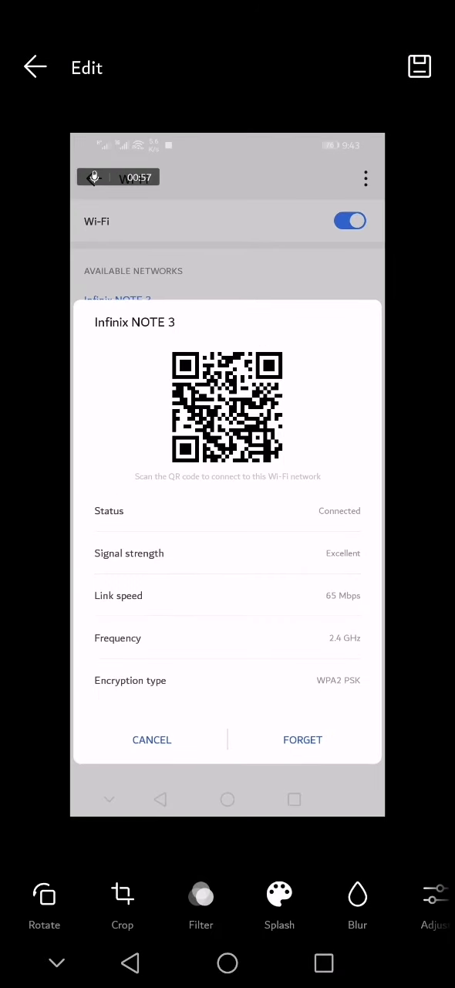
pyautogui.click(122, 908)
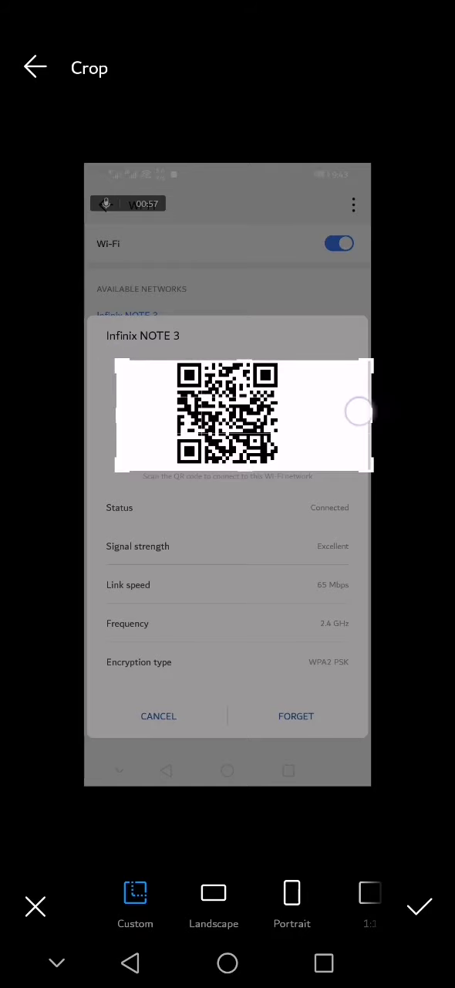
pyautogui.moveTo(358, 411); pyautogui.dragTo(296, 415)
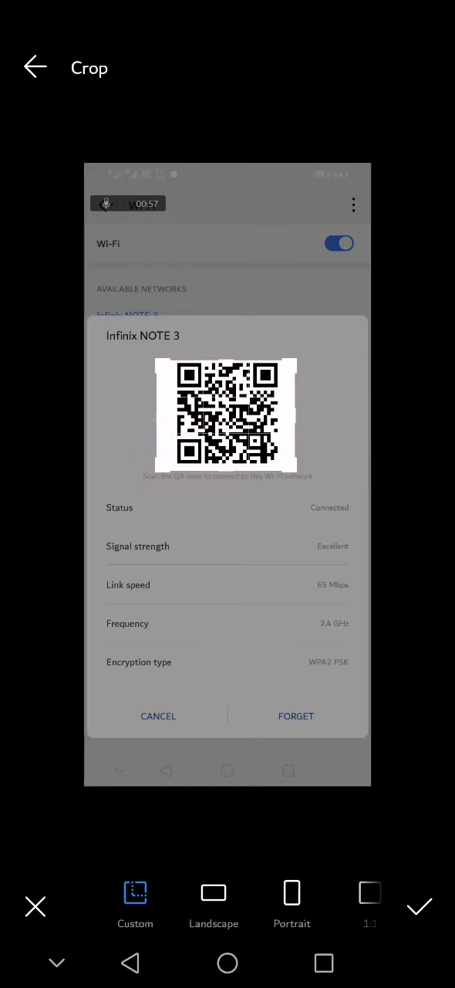
pyautogui.click(420, 906)
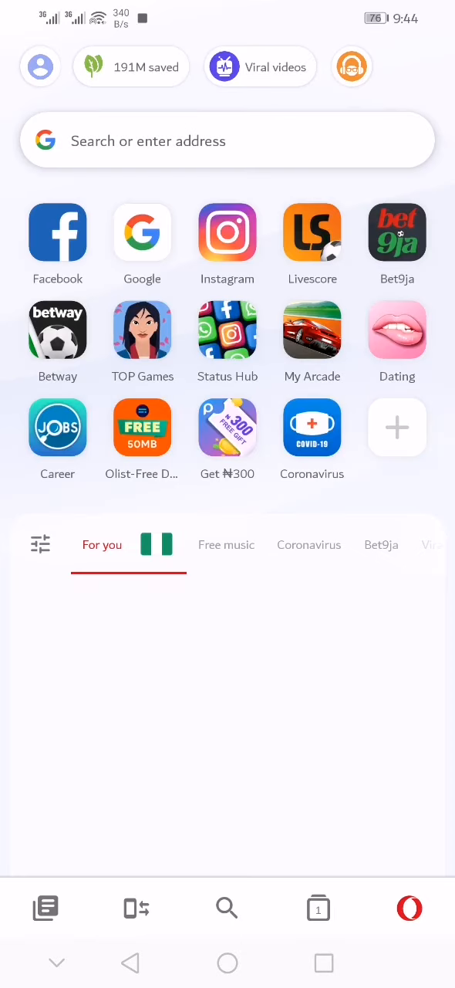
# - Load zxing.org/w/decode.jspx in Opera Mini's address bar
pyautogui.write('zxing.org/w/decode.jspx')
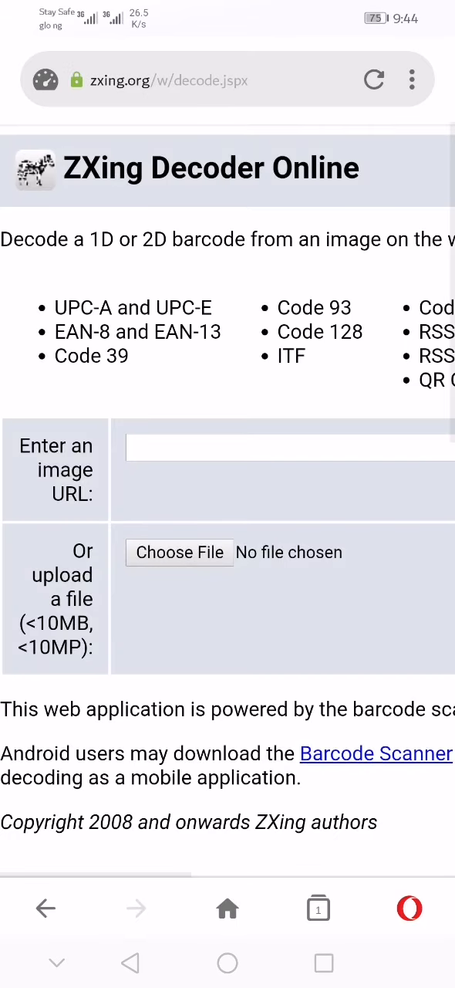
# - Choose File and browse the file picker folders toward the cropped QR screenshot
pyautogui.click(180, 552)
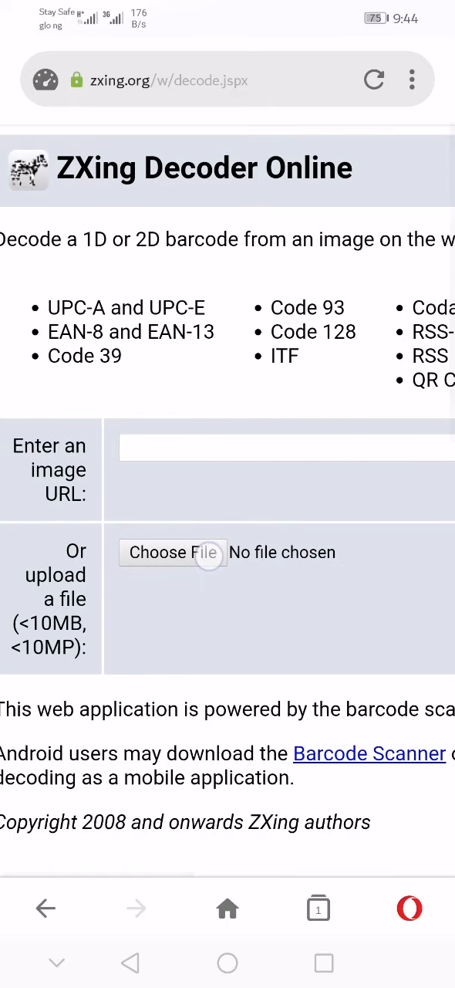
pyautogui.click(173, 552)
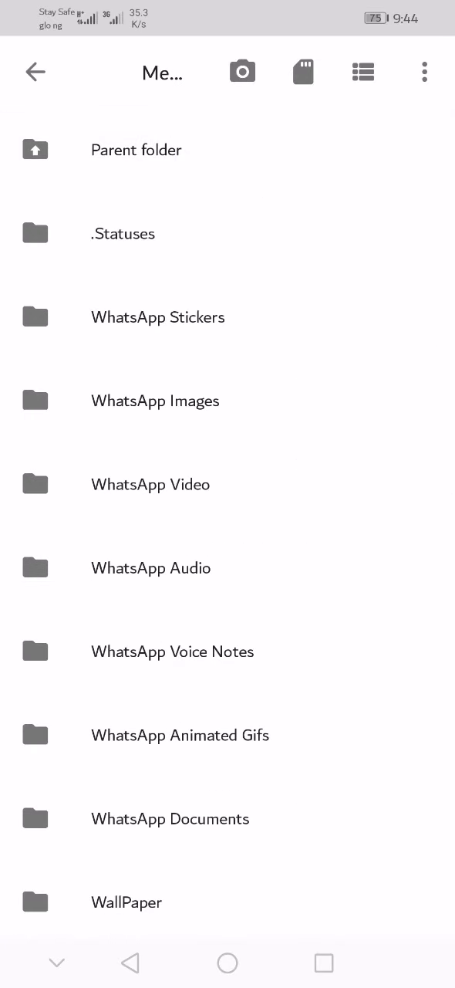
pyautogui.click(252, 713)
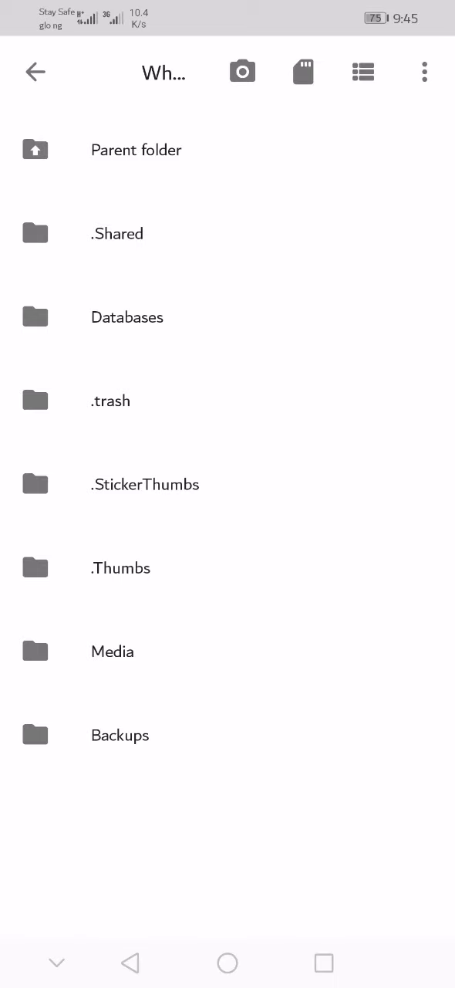
pyautogui.click(303, 71)
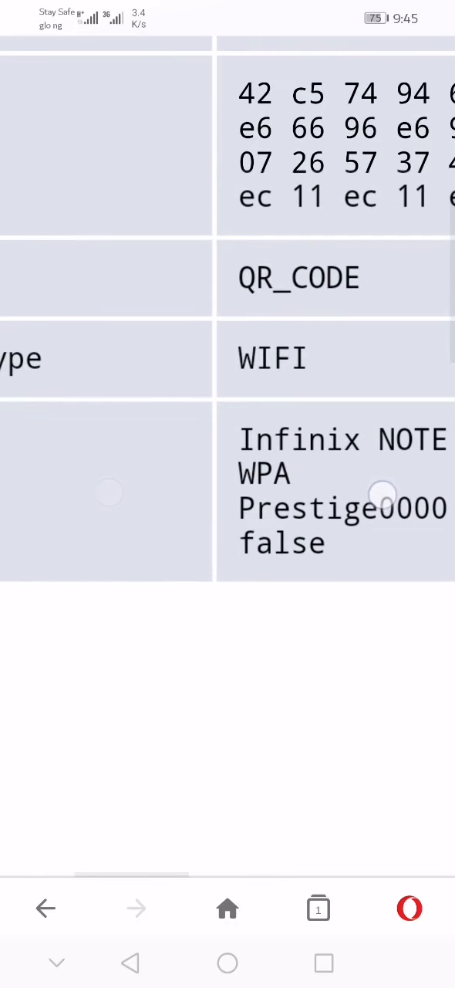
pyautogui.hscroll(-3)
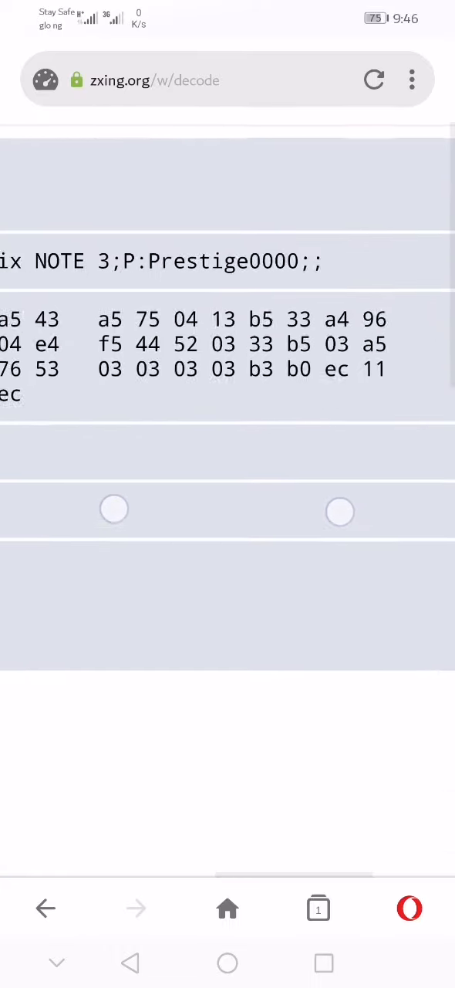
pyautogui.scroll(-3)
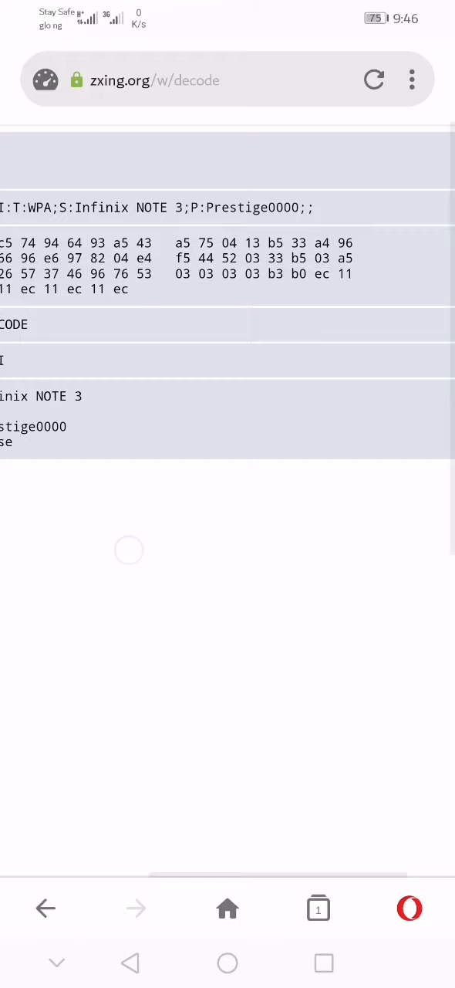